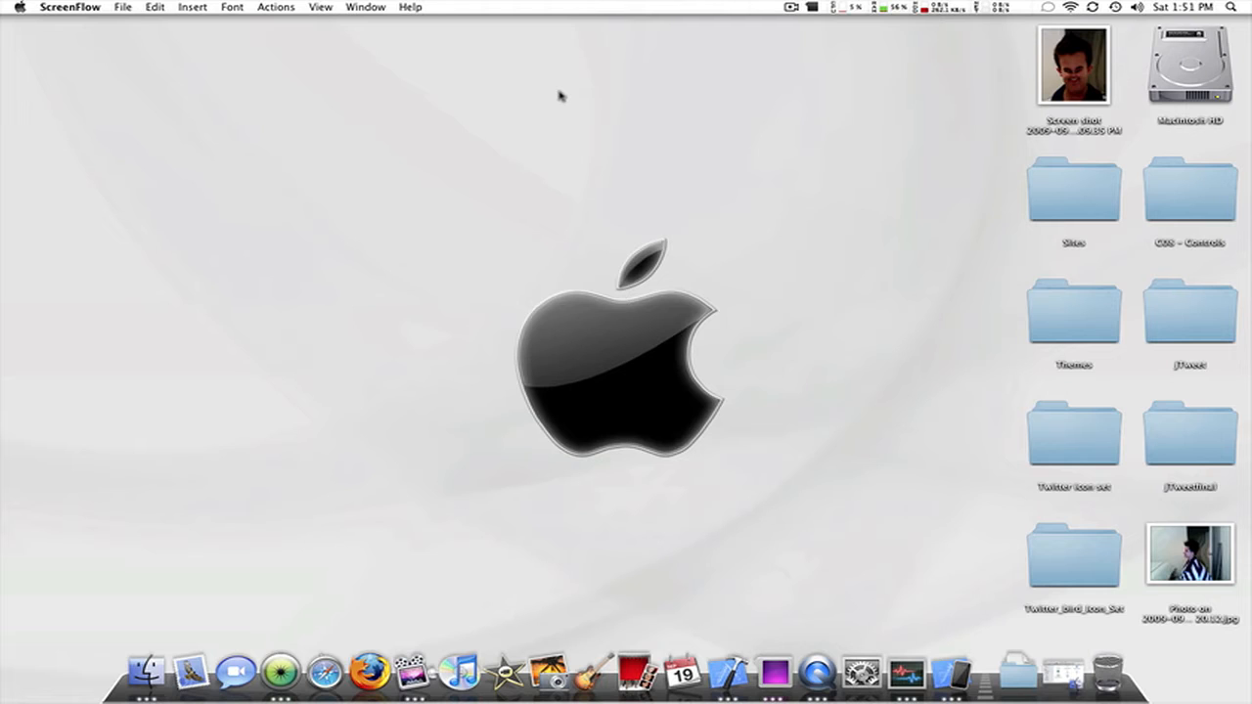
pyautogui.moveTo(924, 667)
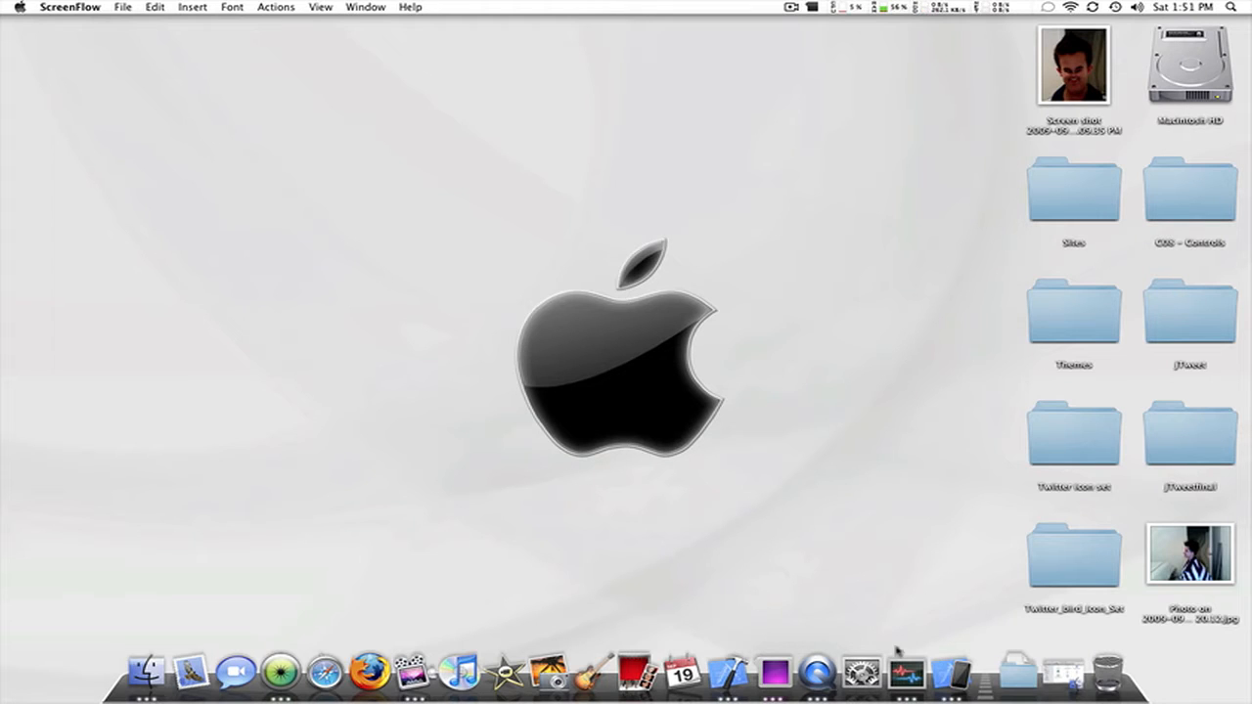
# - Create a View-based Application project named UIswitch on the Desktop and show its NIB Files
pyautogui.click(96, 6)
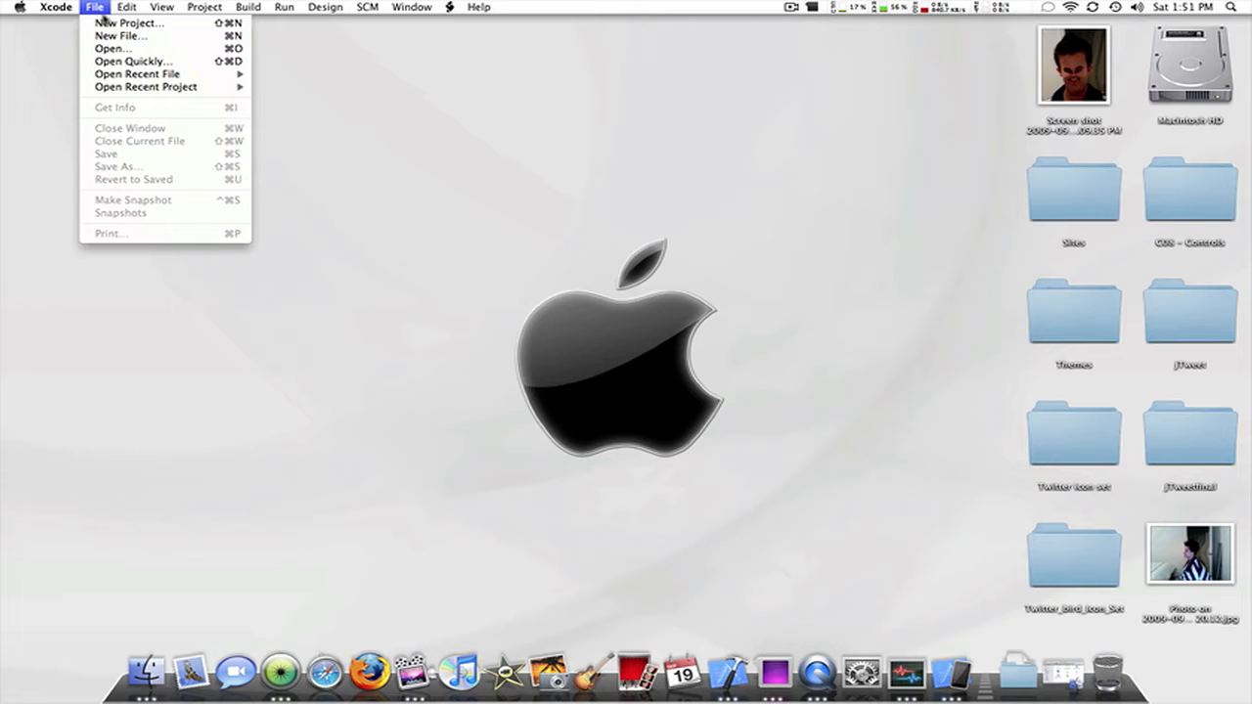
pyautogui.click(132, 24)
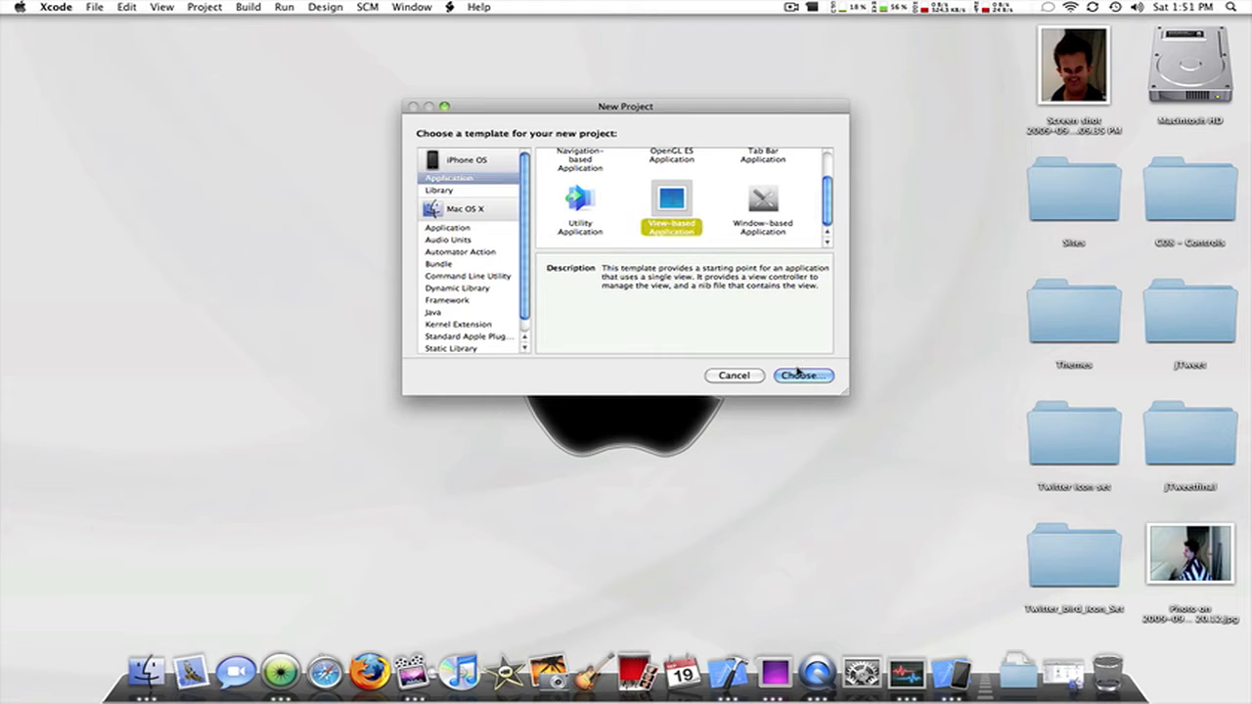
pyautogui.click(803, 376)
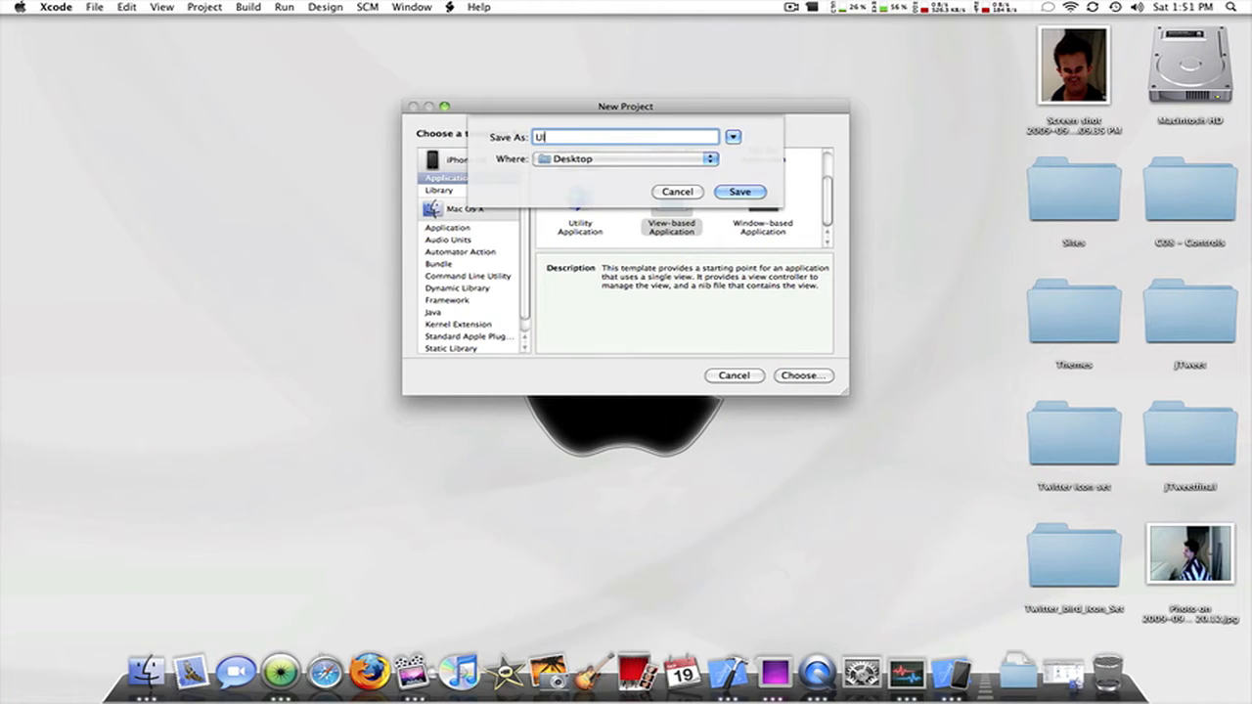
pyautogui.write('sw')
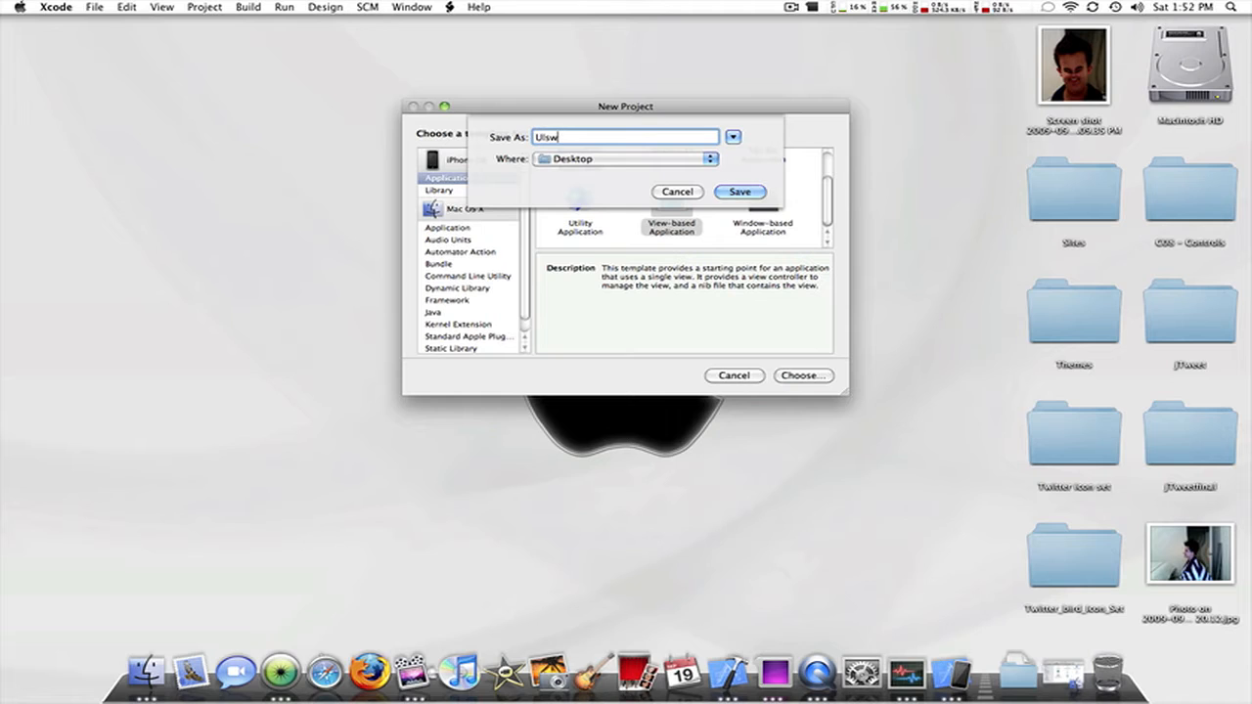
pyautogui.click(676, 192)
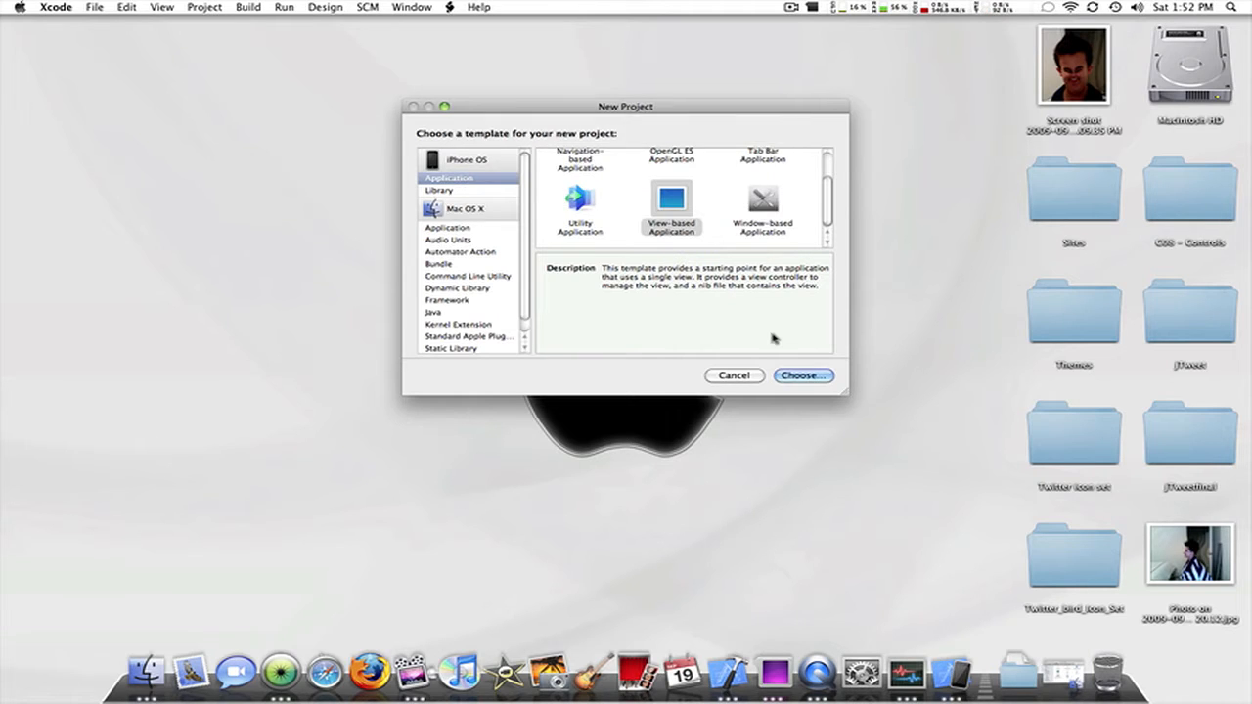
pyautogui.click(804, 376)
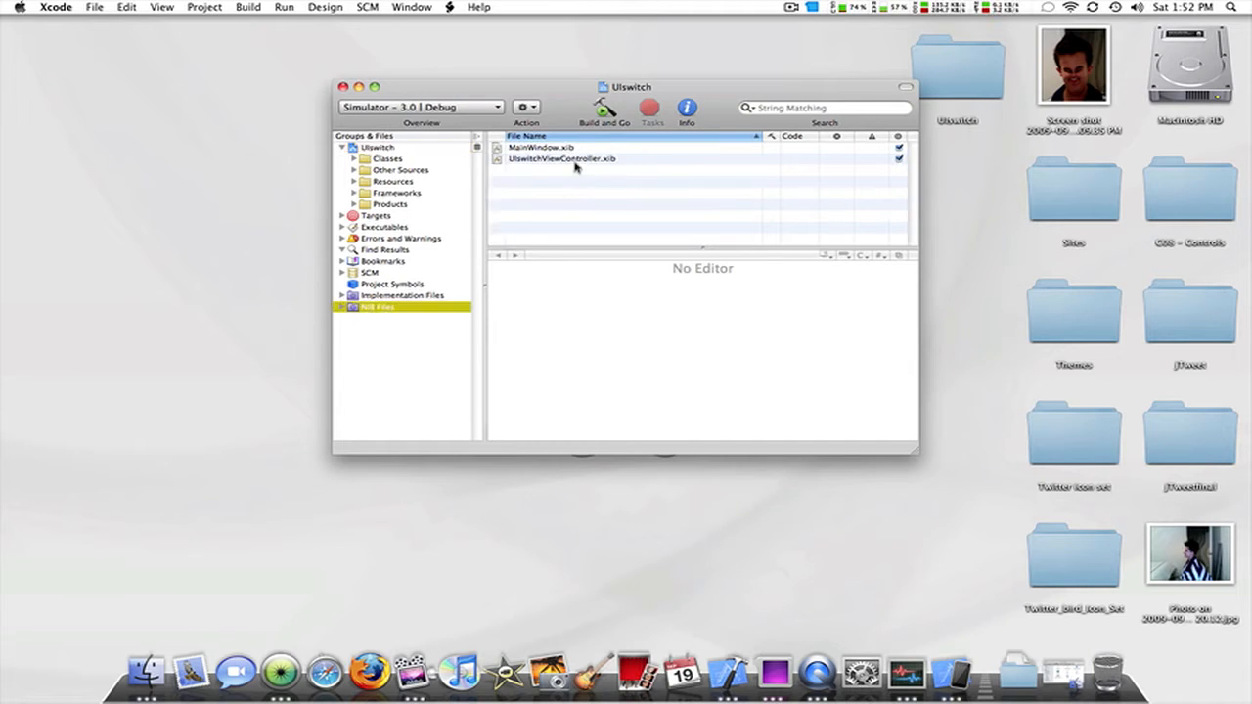
# - Open UIswitchViewController.xib in Interface Builder
pyautogui.click(562, 159)
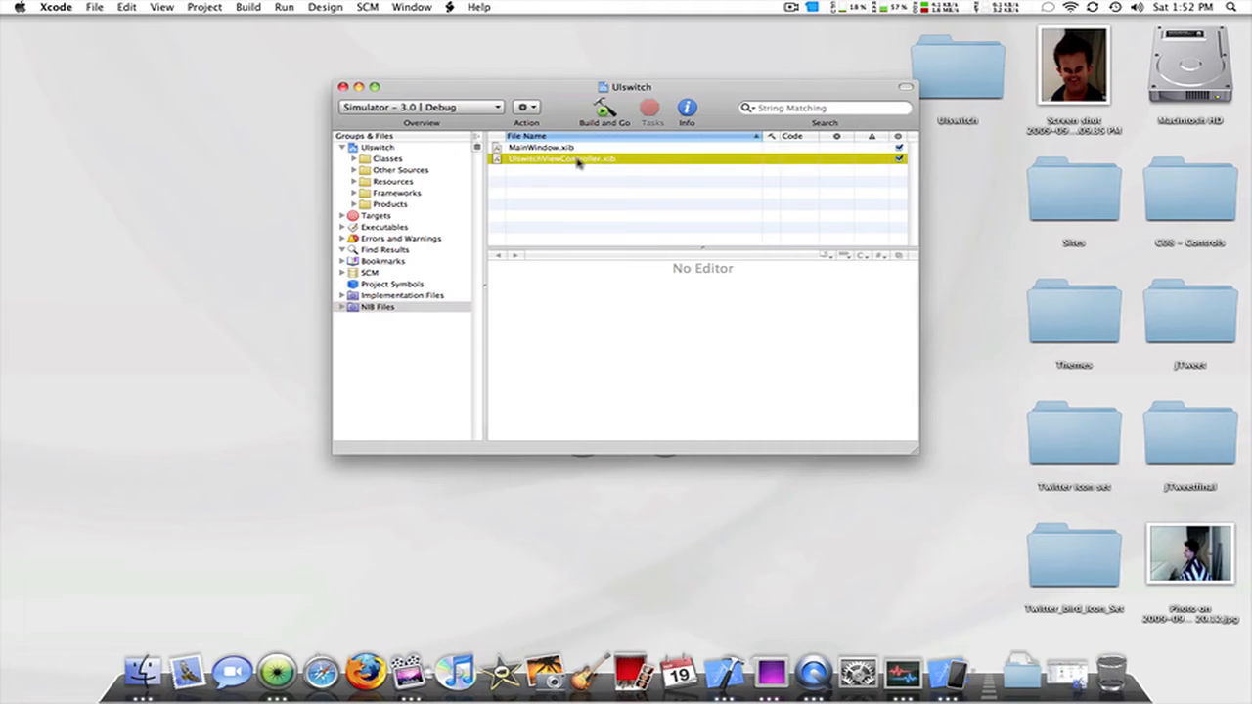
pyautogui.doubleClick(579, 159)
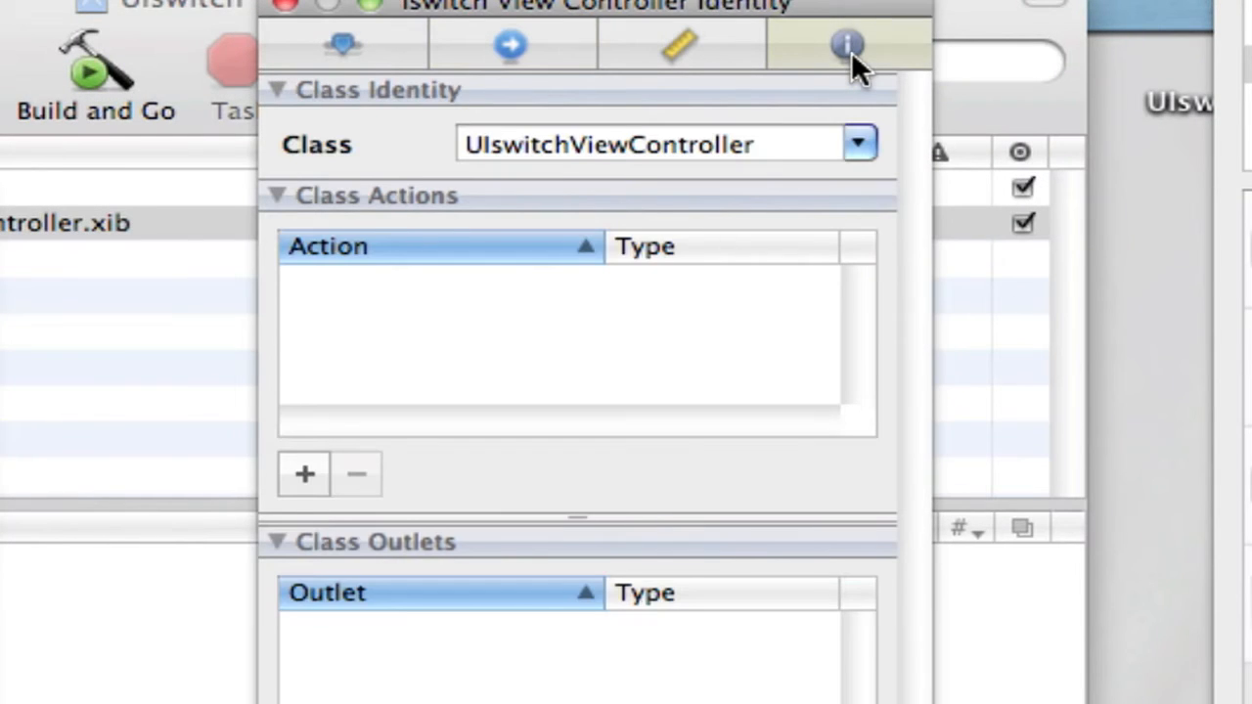
# - Add a Switch and a MySwitch outlet of type UISwitch to the controller
pyautogui.scroll(-3)
pyautogui.write('My')
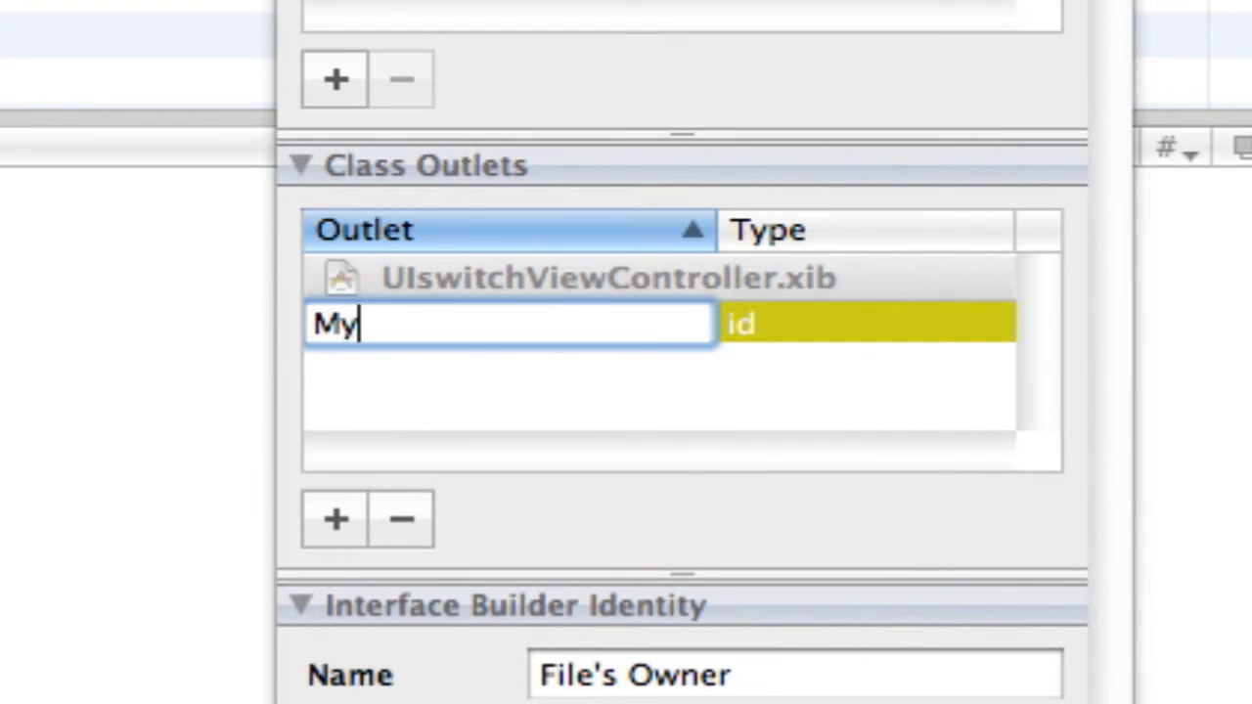
pyautogui.write('Switch')
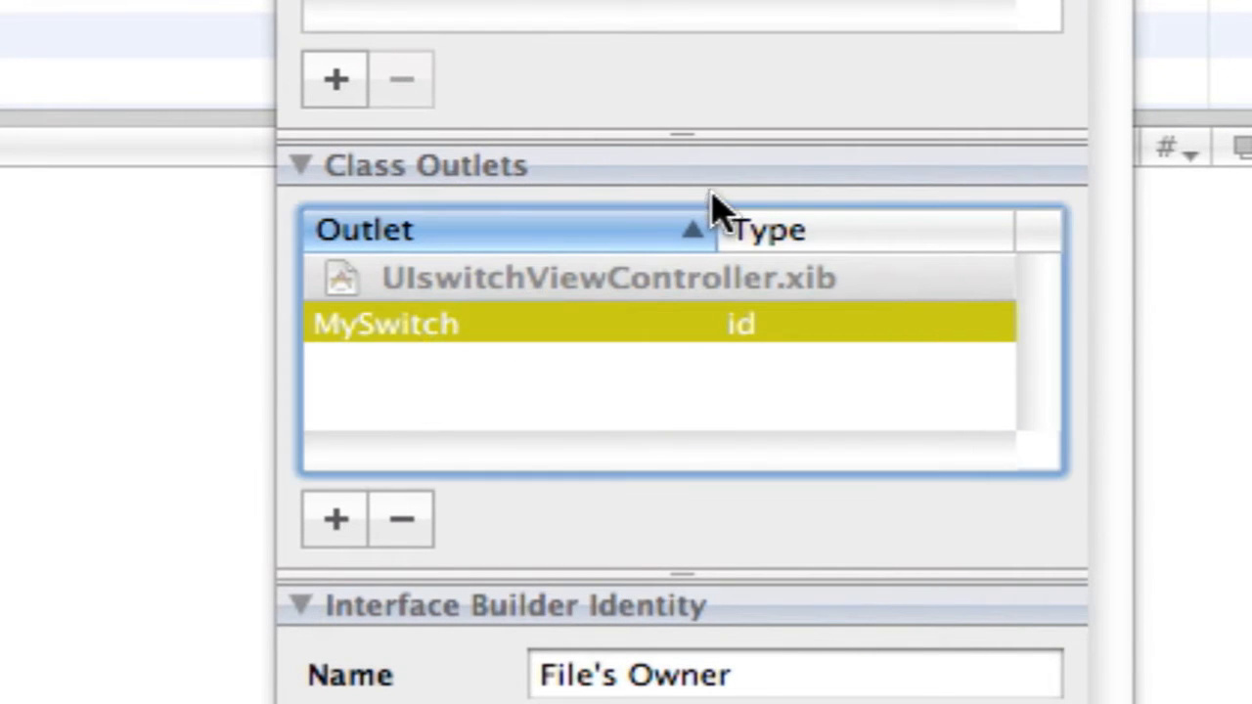
pyautogui.doubleClick(749, 324)
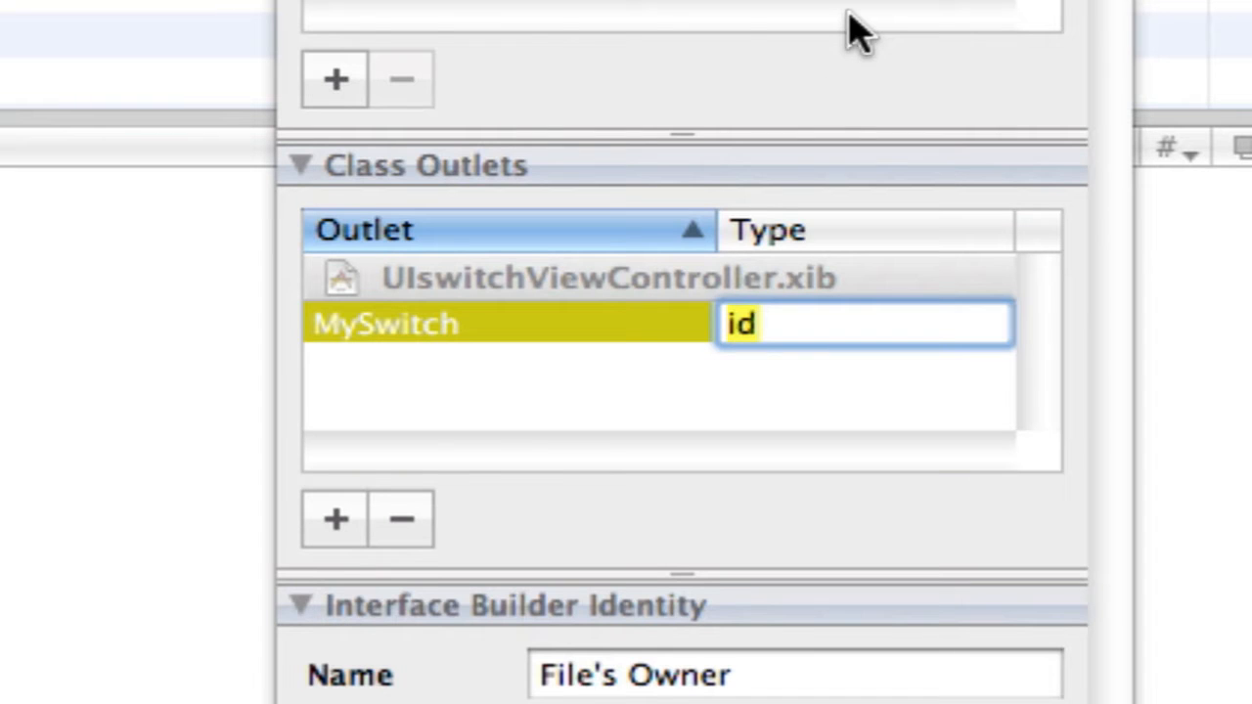
pyautogui.write('UISwitch')
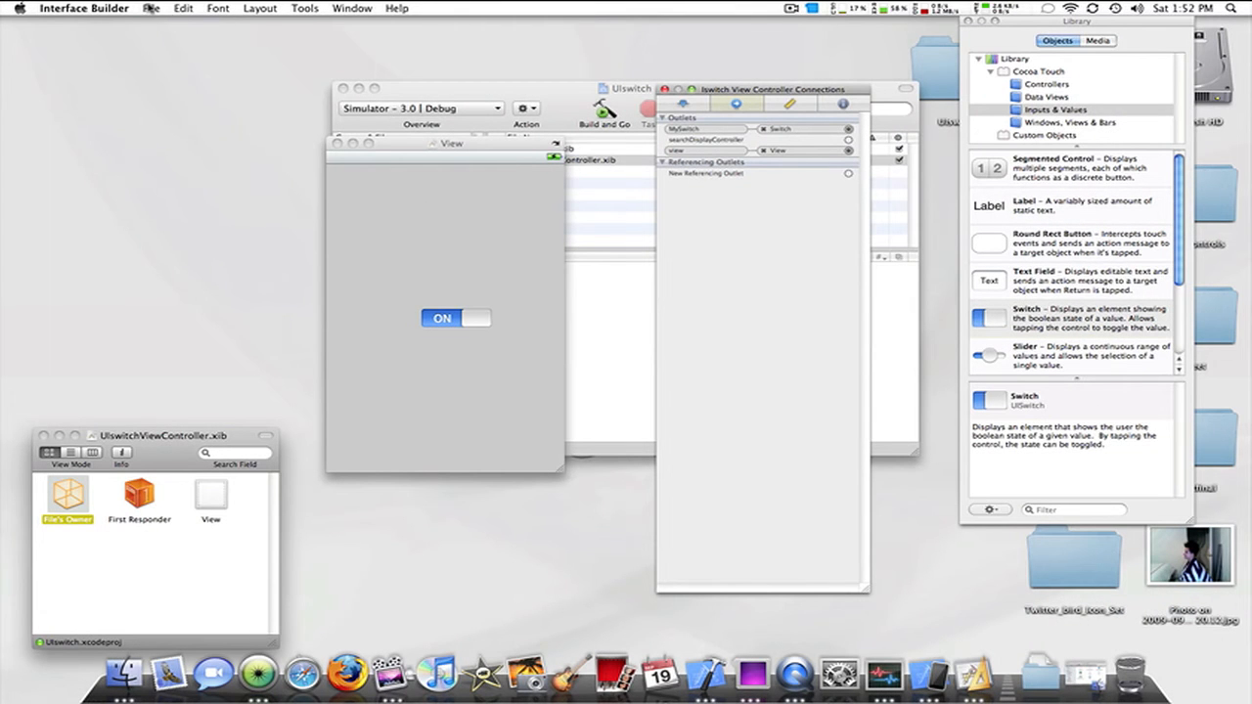
# - Save UIswitchViewController .h and .m class files into the Classes folder
pyautogui.click(149, 8)
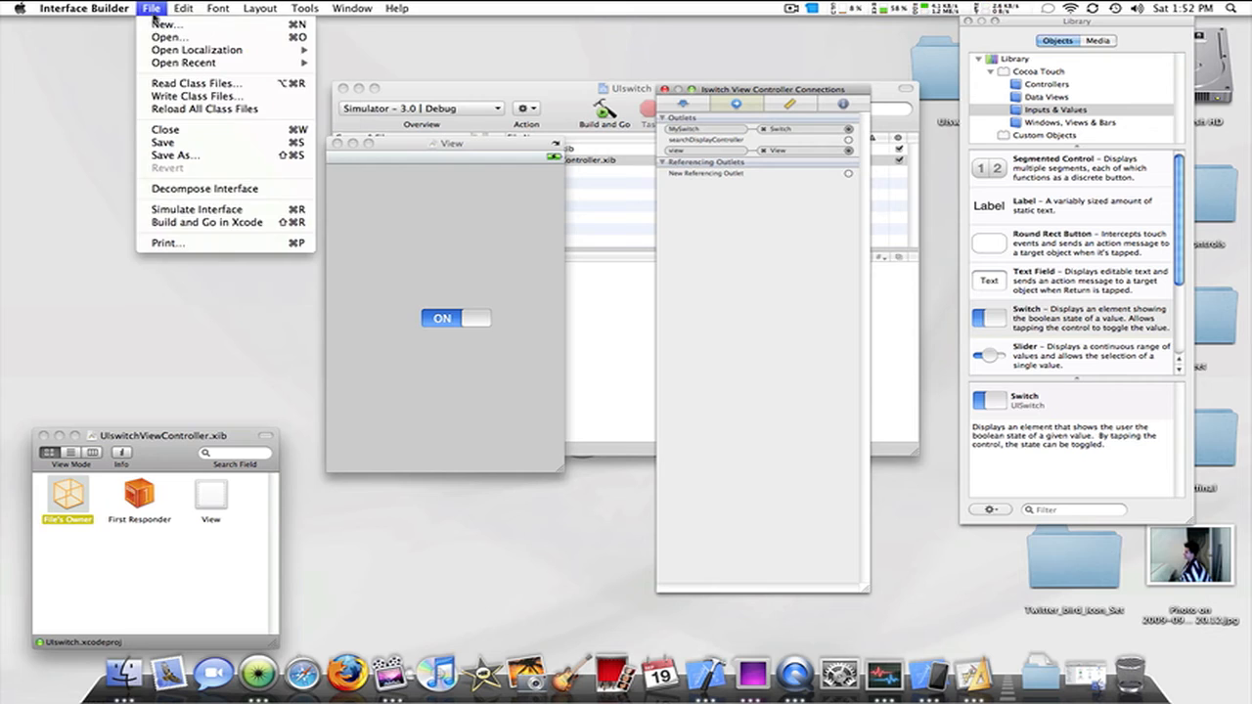
pyautogui.click(196, 96)
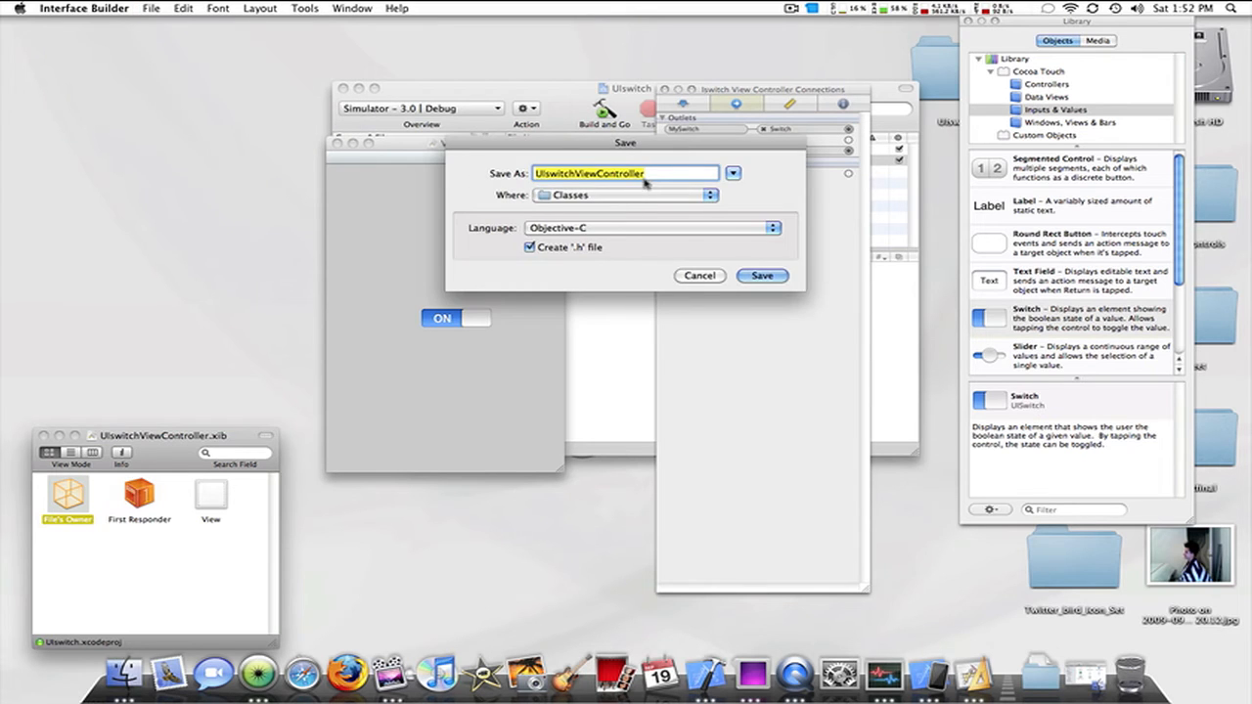
pyautogui.click(762, 274)
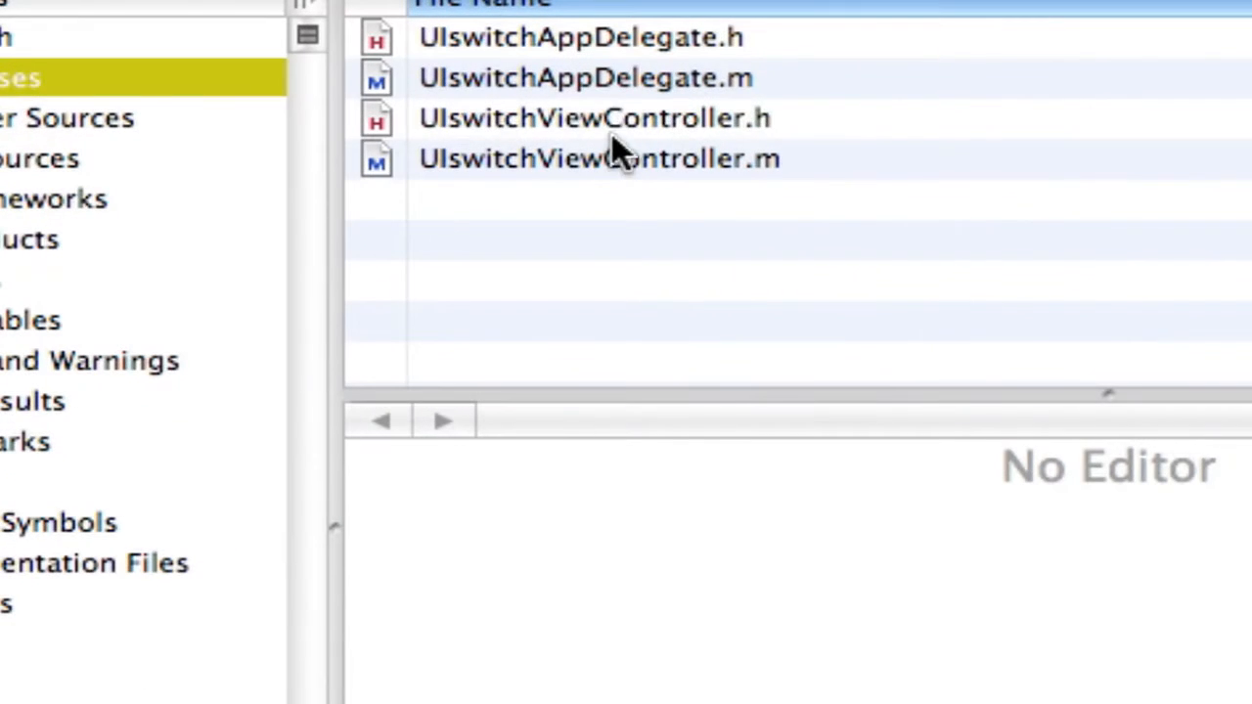
# - Show UIswitchViewController.m from the Classes group in the editor
pyautogui.click(595, 118)
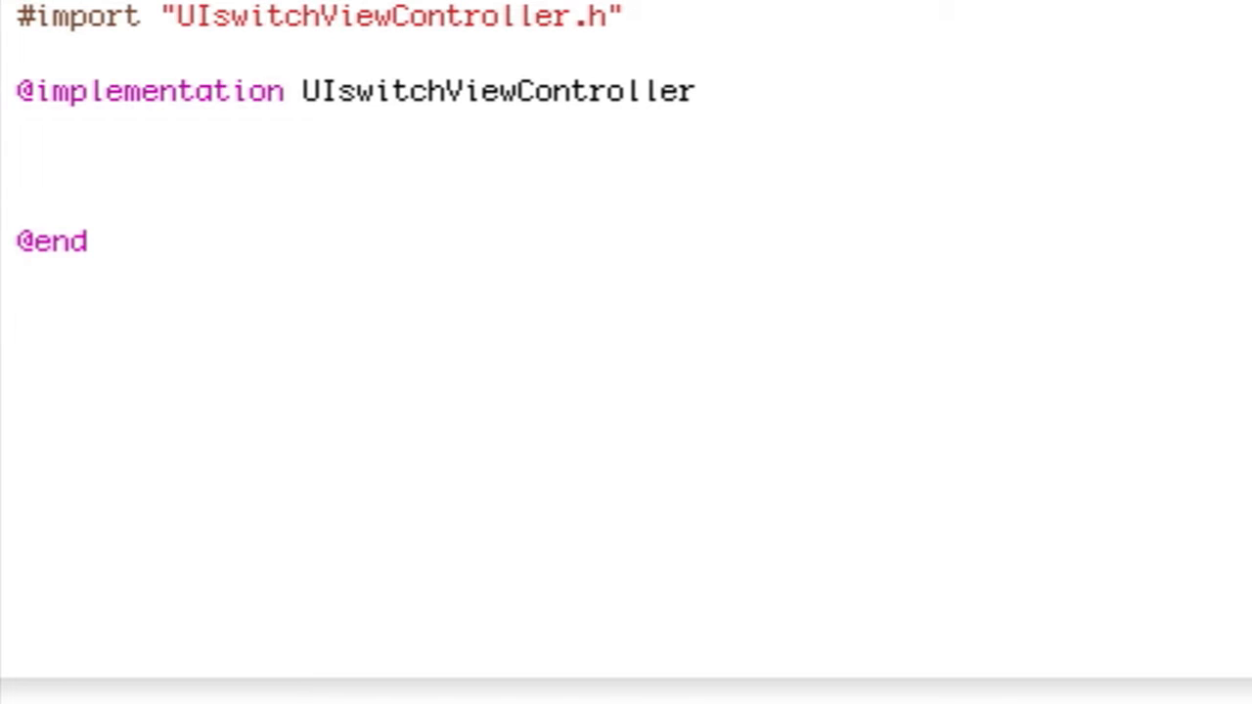
# - Type the '- (void)viewDidLoad {' method signature into UIswitchViewController.m
pyautogui.write('- (')
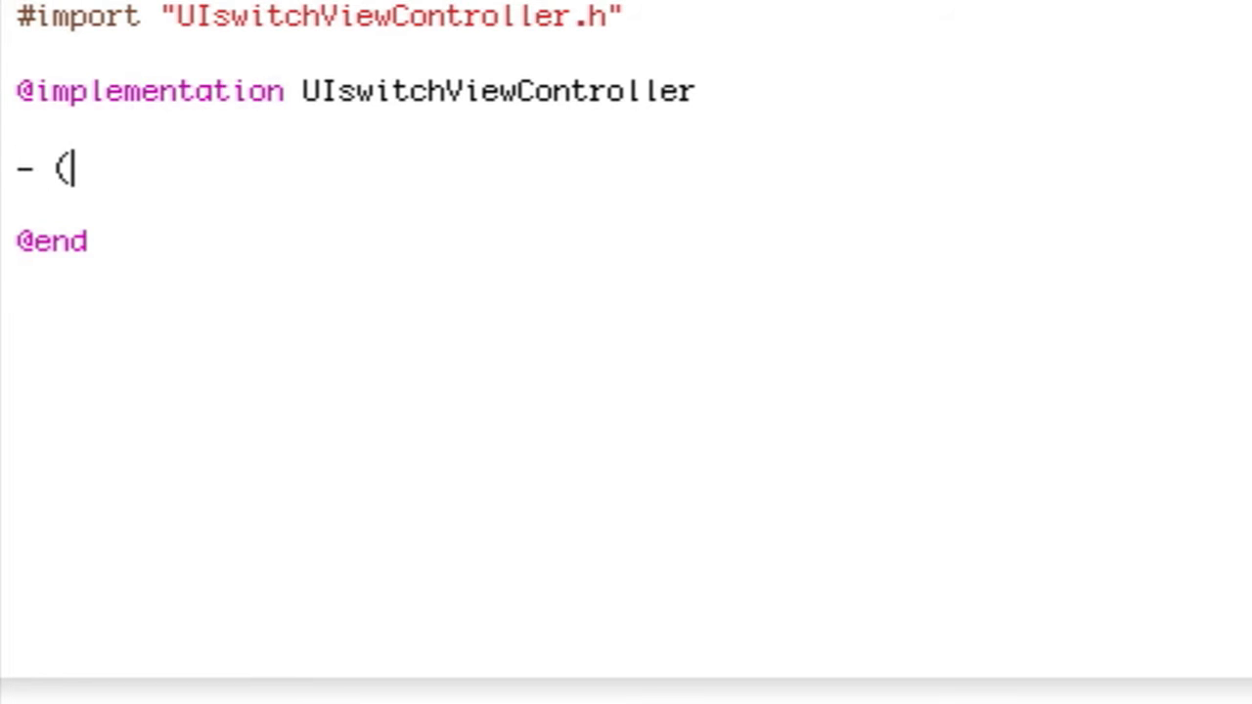
pyautogui.write('void)')
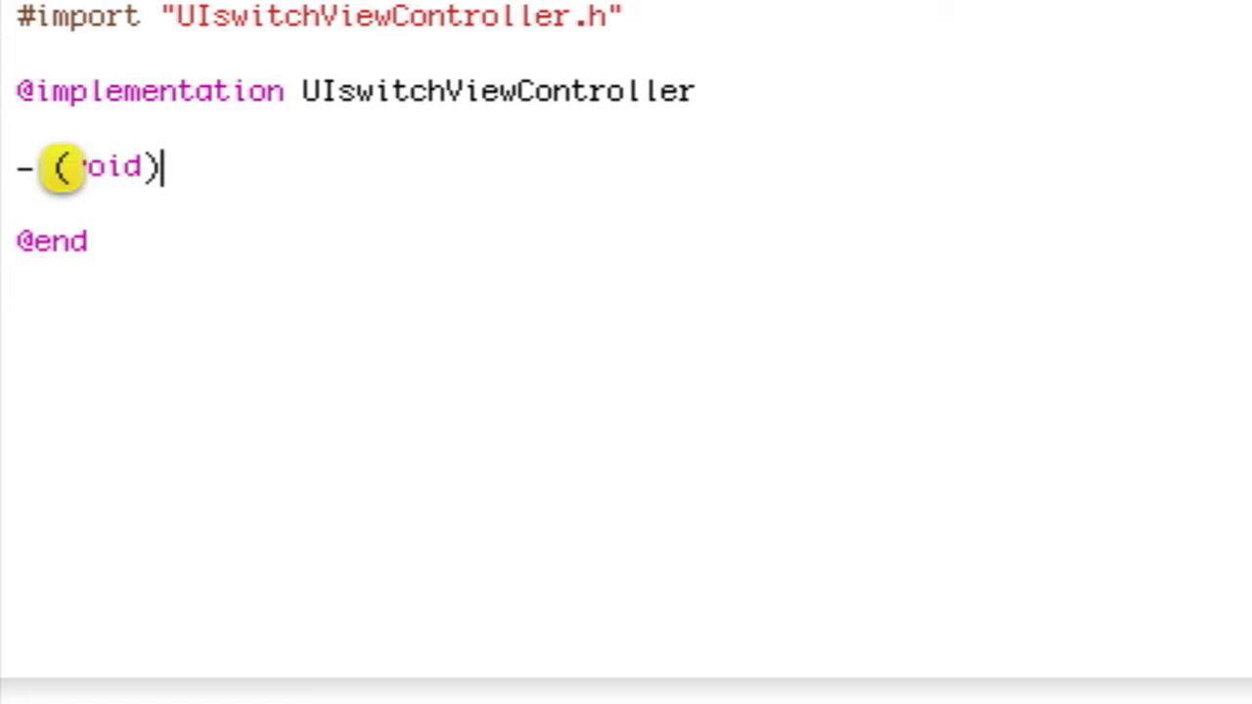
pyautogui.write('view')
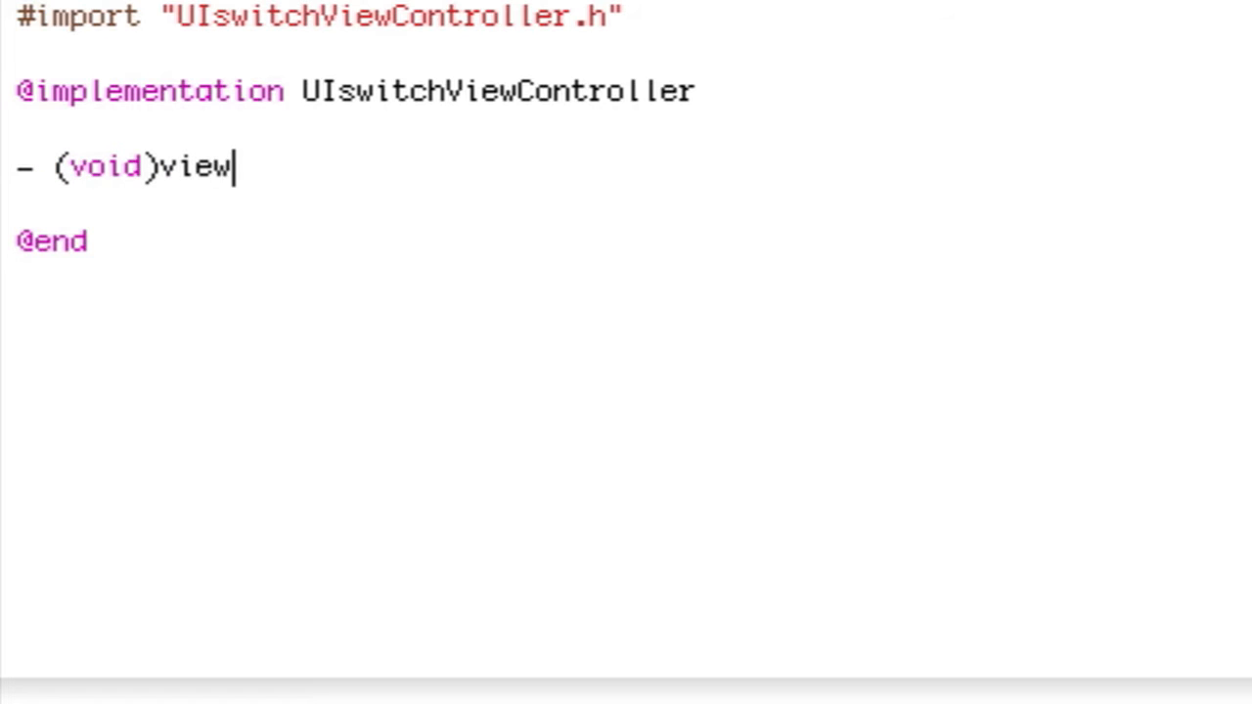
pyautogui.write('DidLoad')
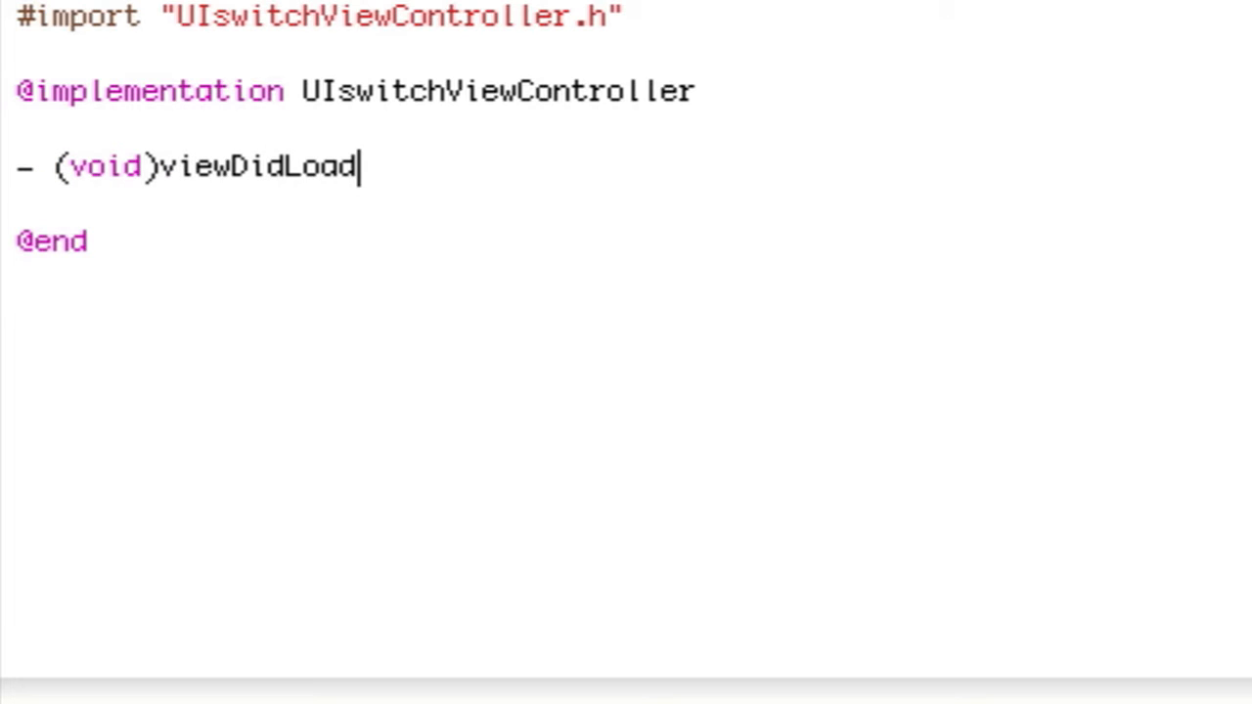
pyautogui.write('{')
pyautogui.write('[')
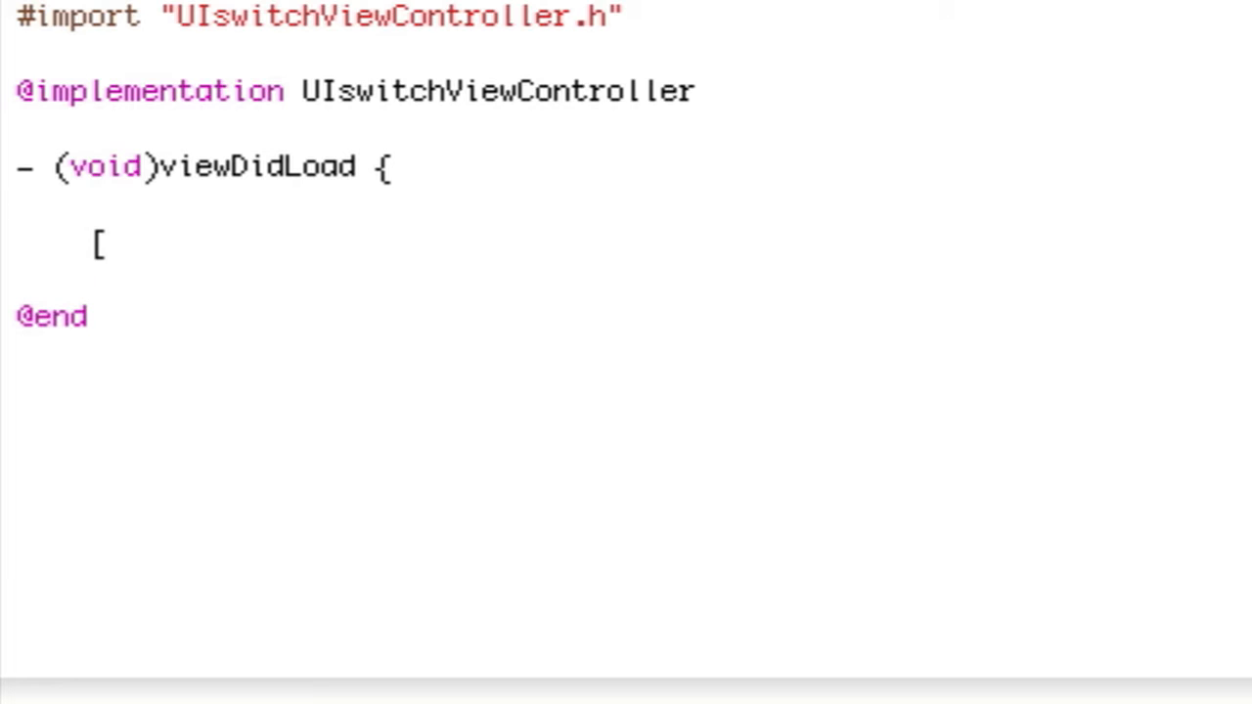
# - Add the '[MySwitch setAlternateColors:YES];' call inside viewDidLoad
pyautogui.write('My')
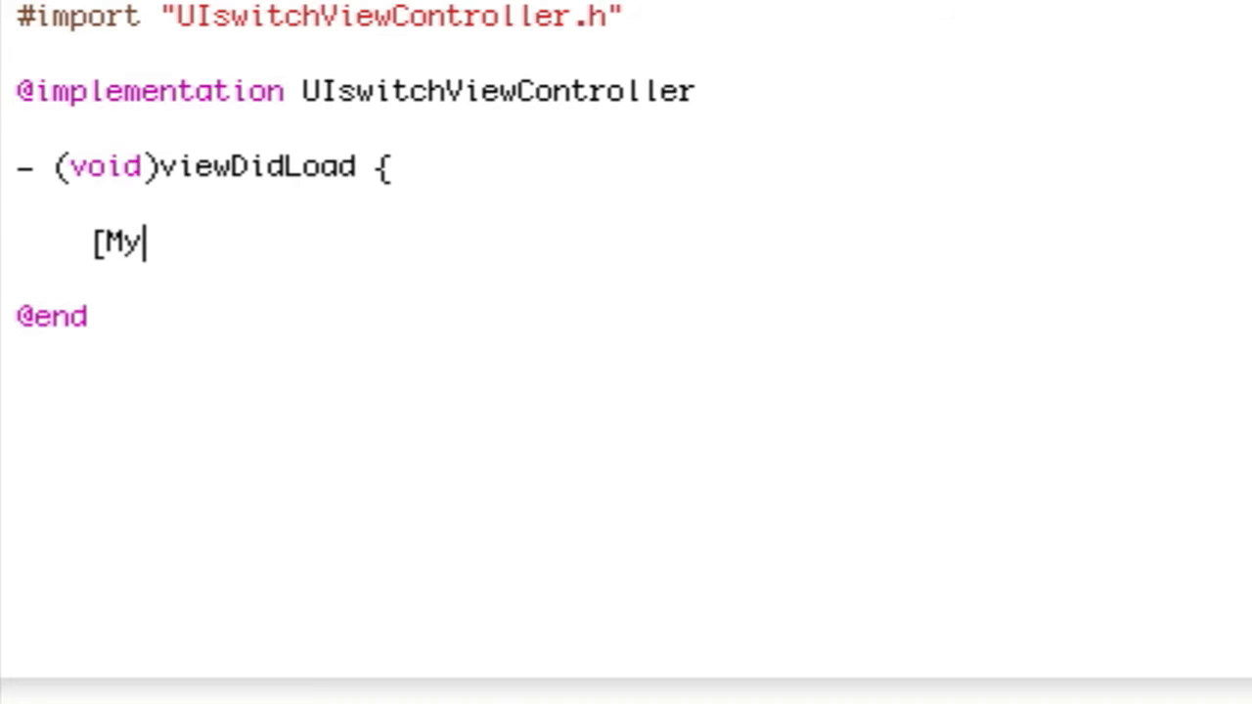
pyautogui.write('S')
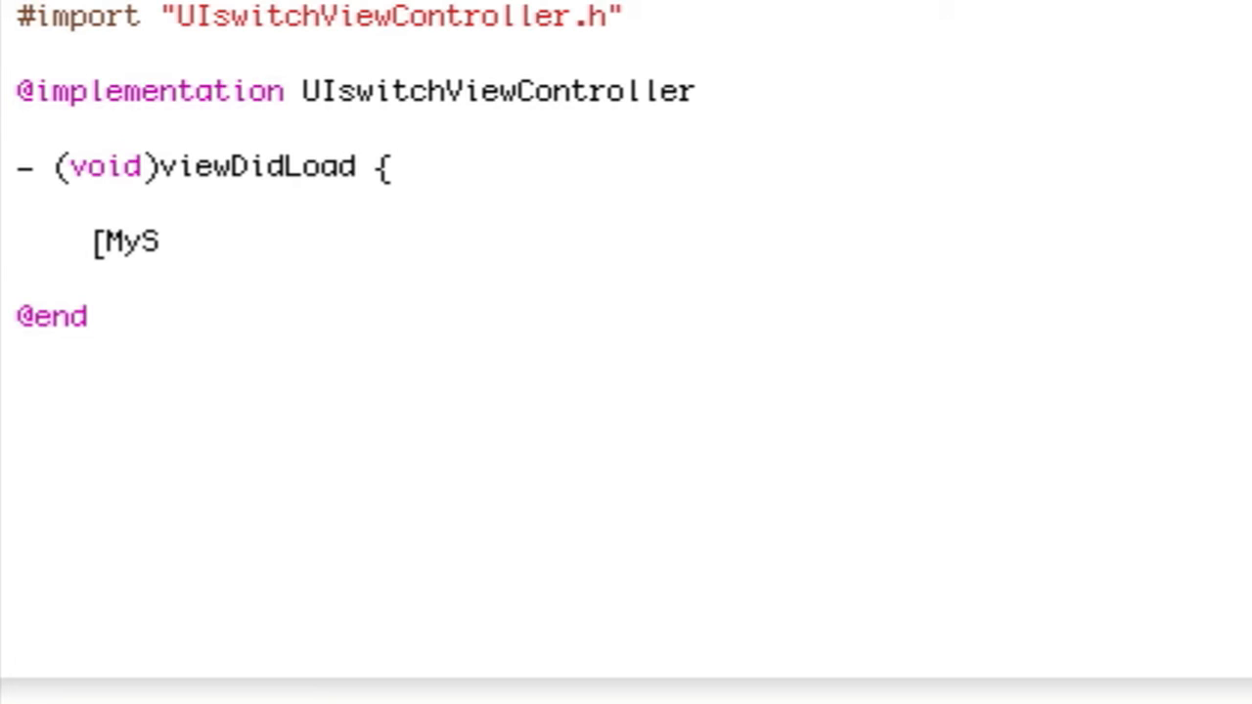
pyautogui.write('witch')
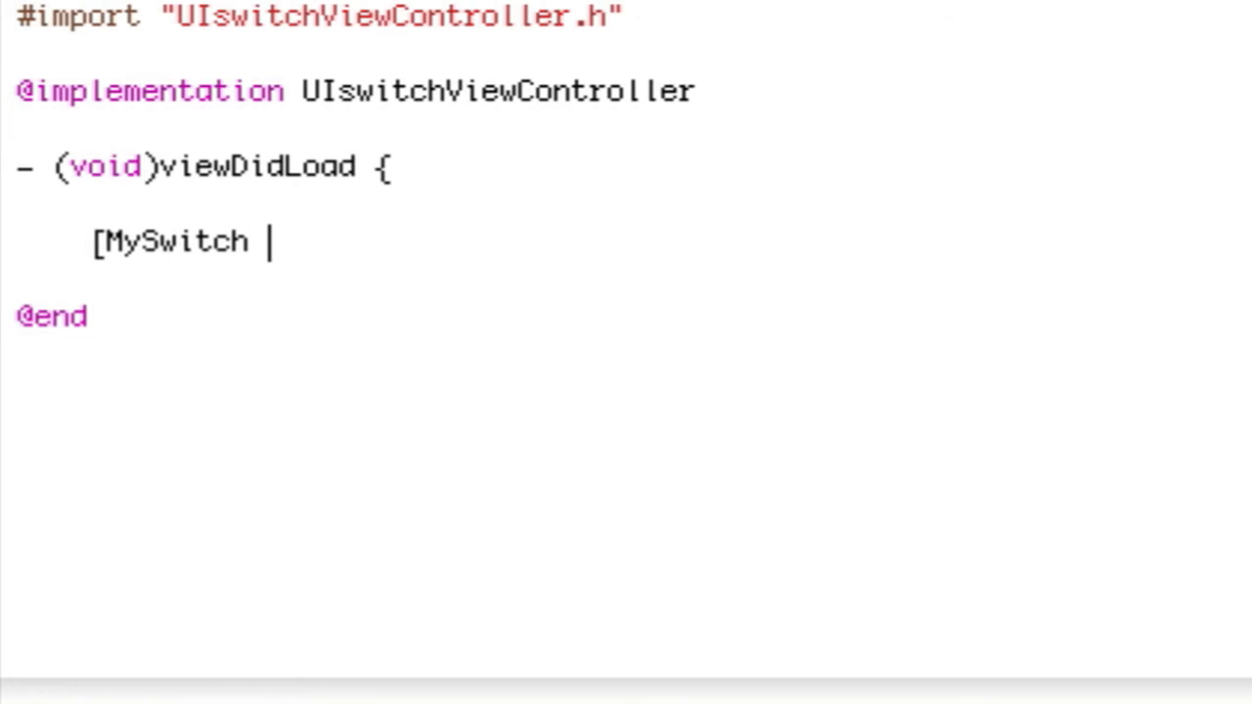
pyautogui.write('setAlte')
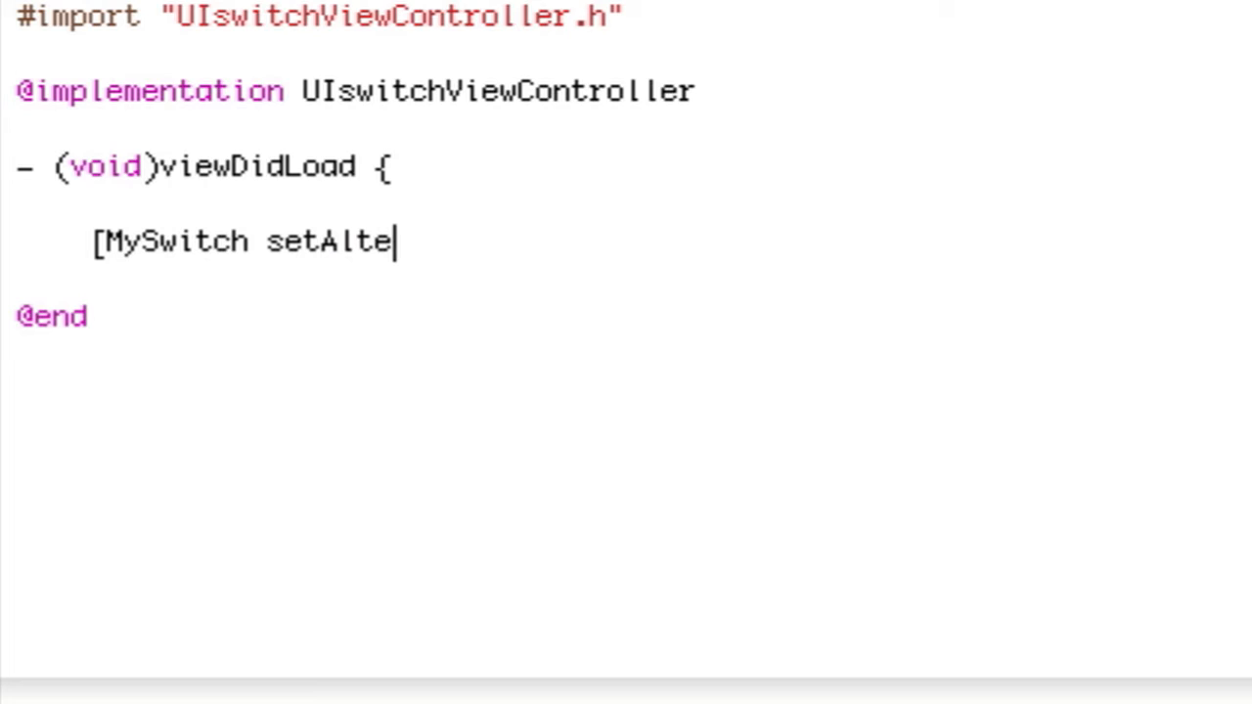
pyautogui.write('rnate')
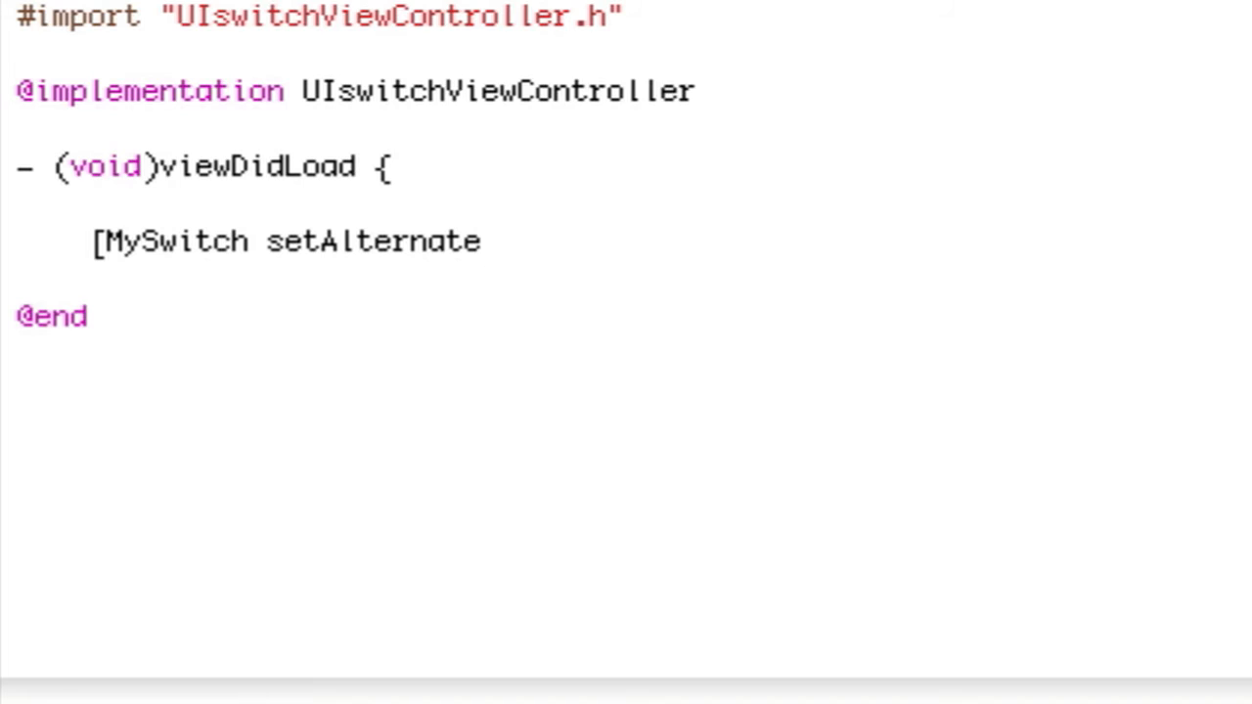
pyautogui.write('Colors')
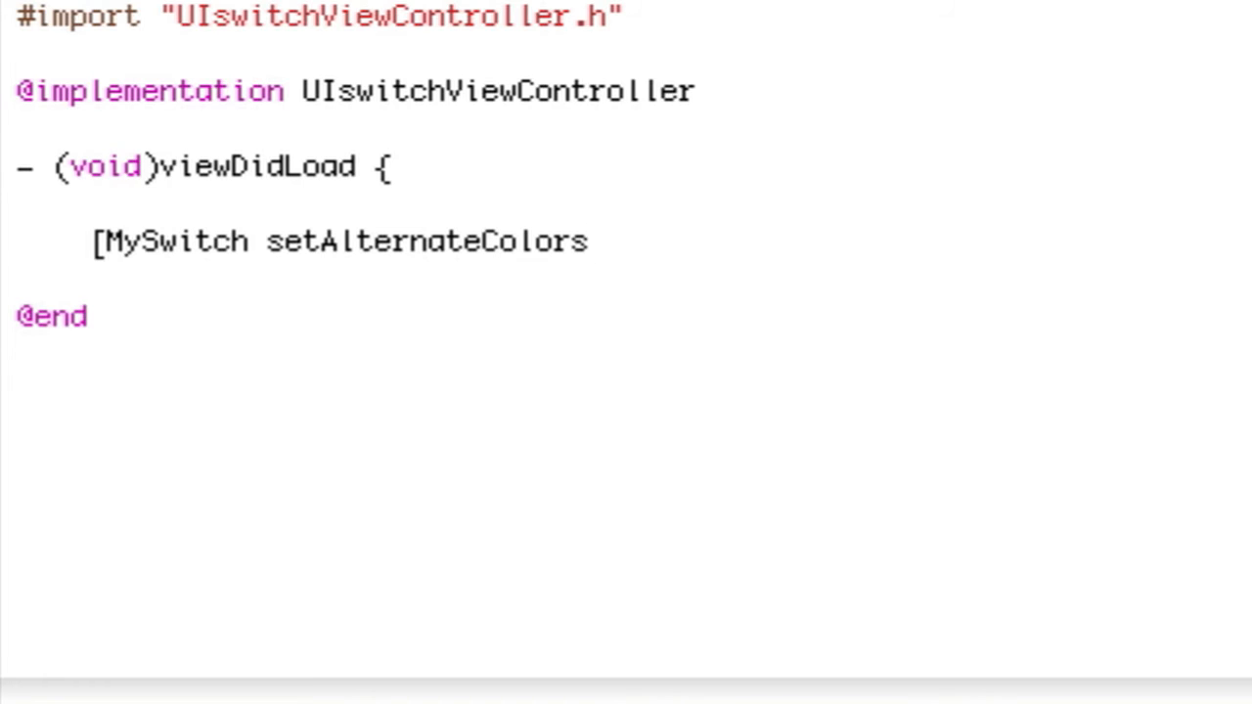
pyautogui.write(':')
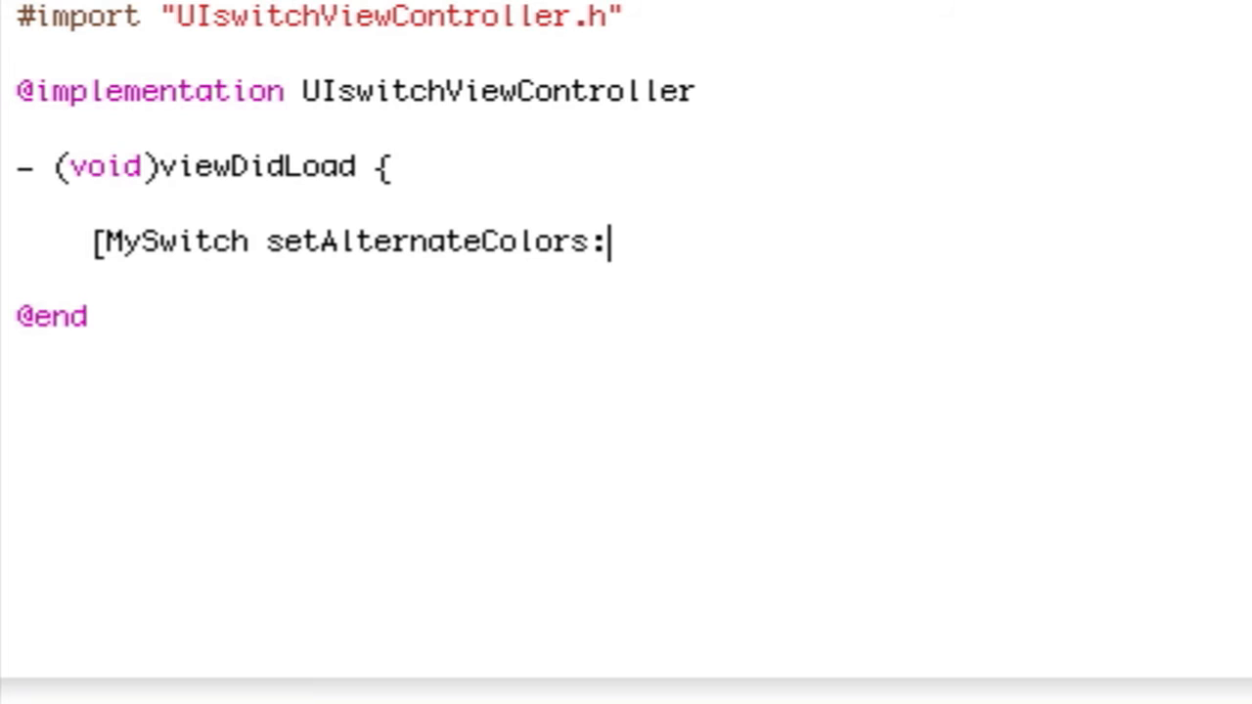
pyautogui.write('YES')
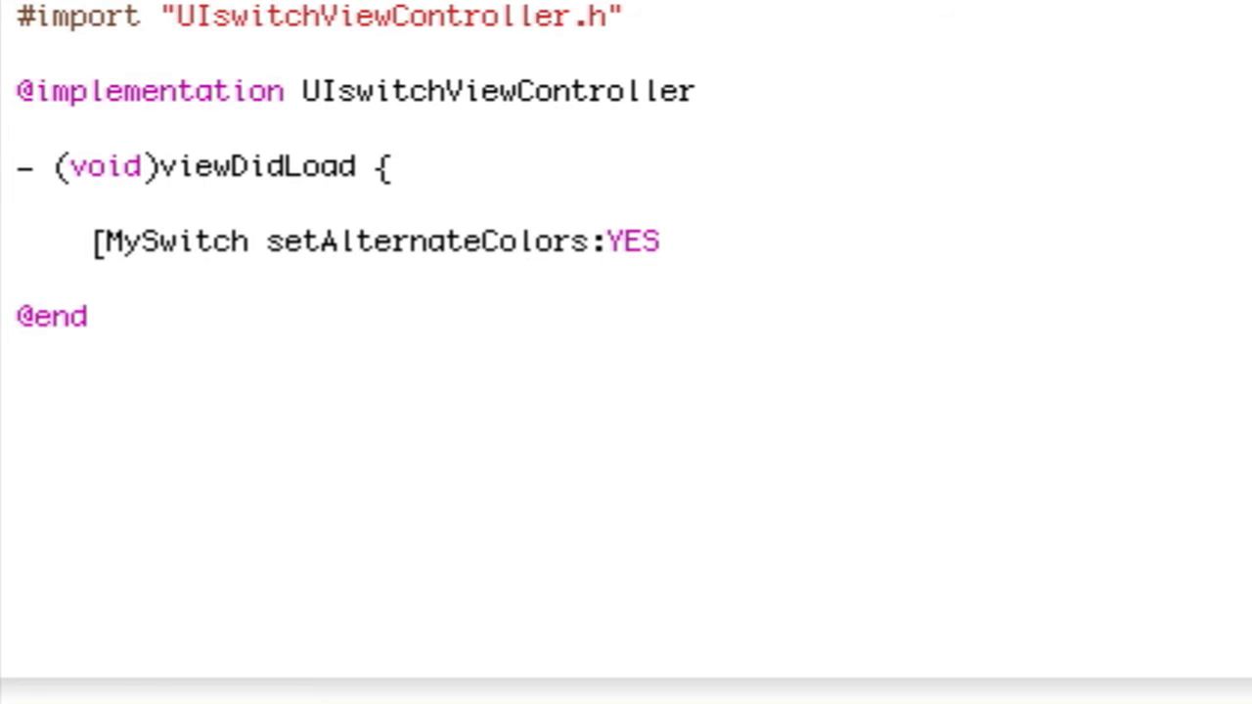
pyautogui.write('];')
pyautogui.write('}')
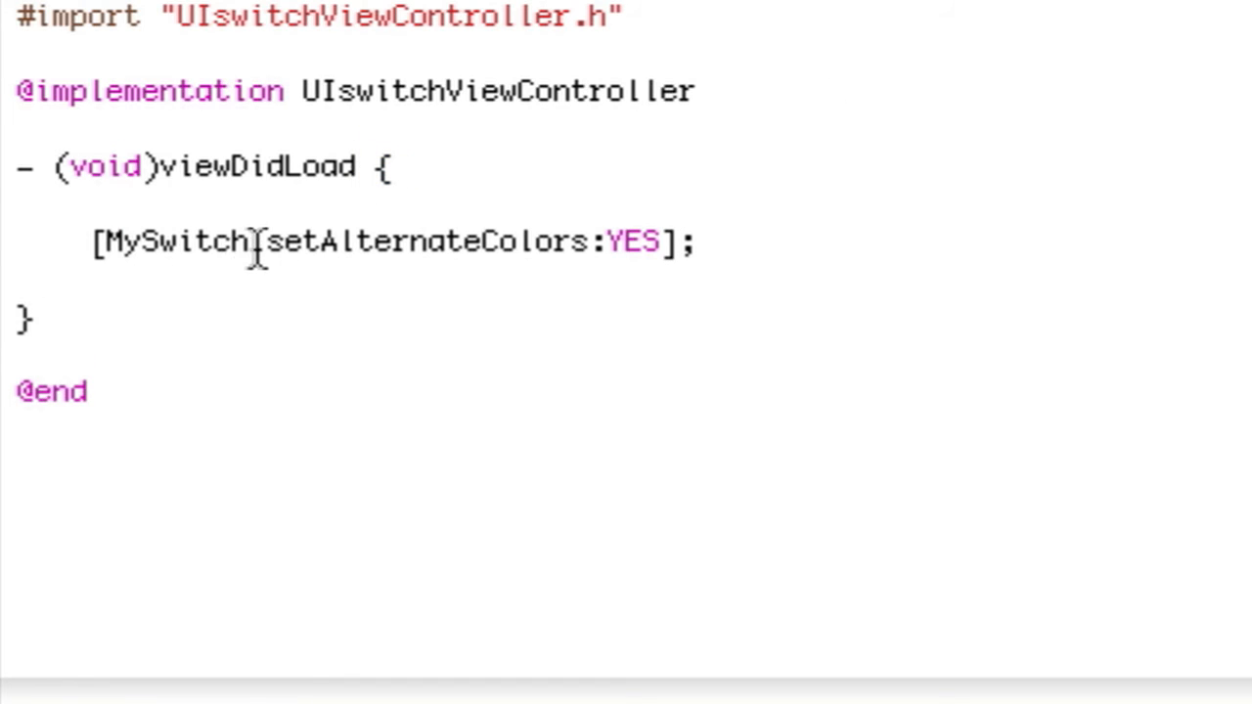
pyautogui.moveTo(266, 241); pyautogui.dragTo(680, 241)
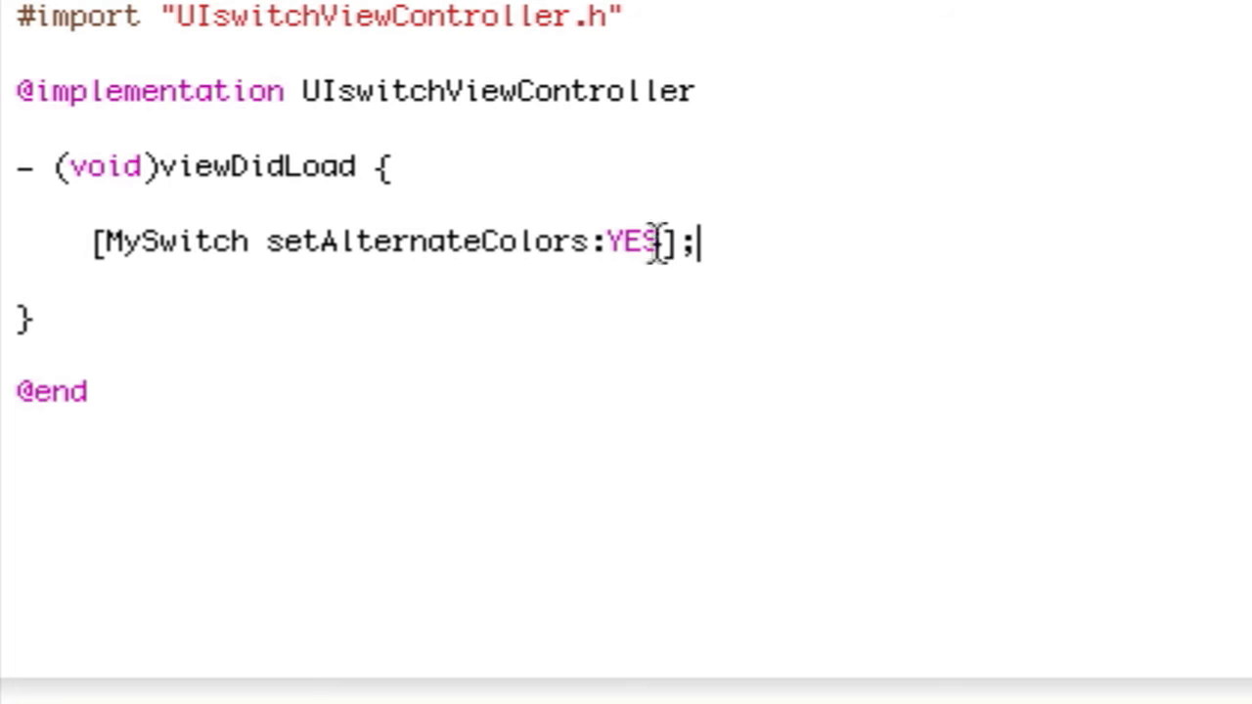
pyautogui.doubleClick(632, 243)
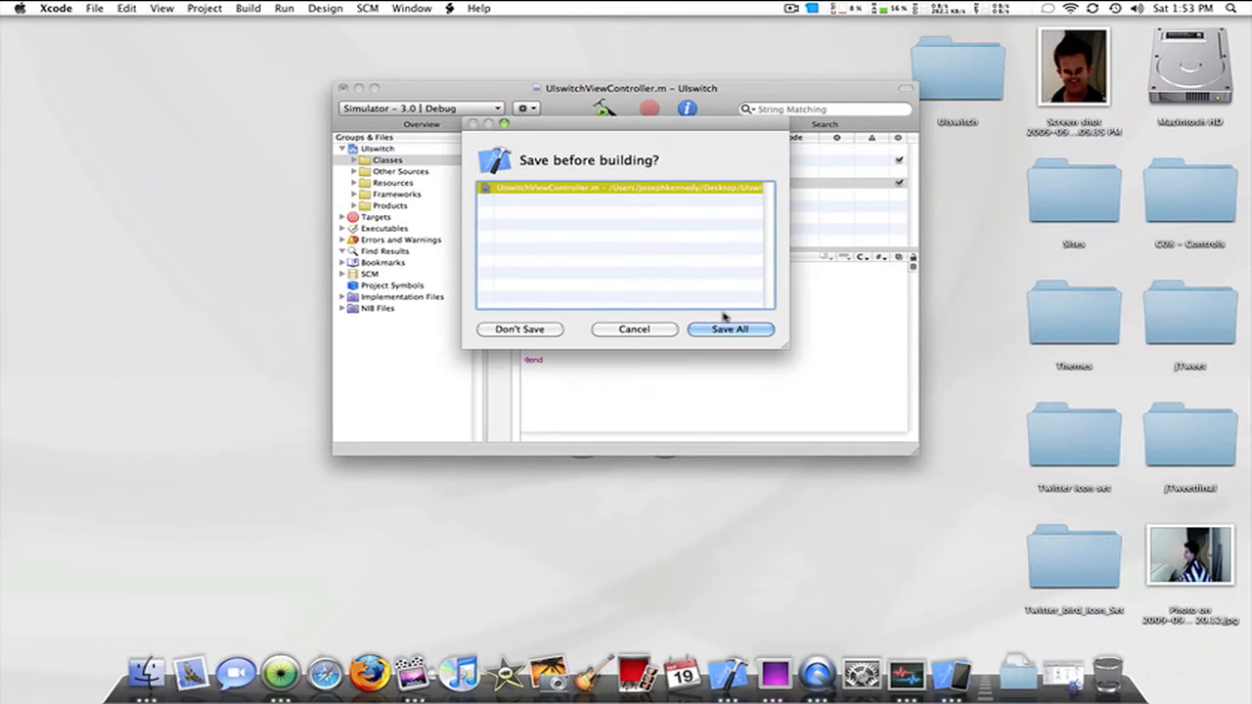
# - Choose Save All so the UIswitch project compiles
pyautogui.click(731, 329)
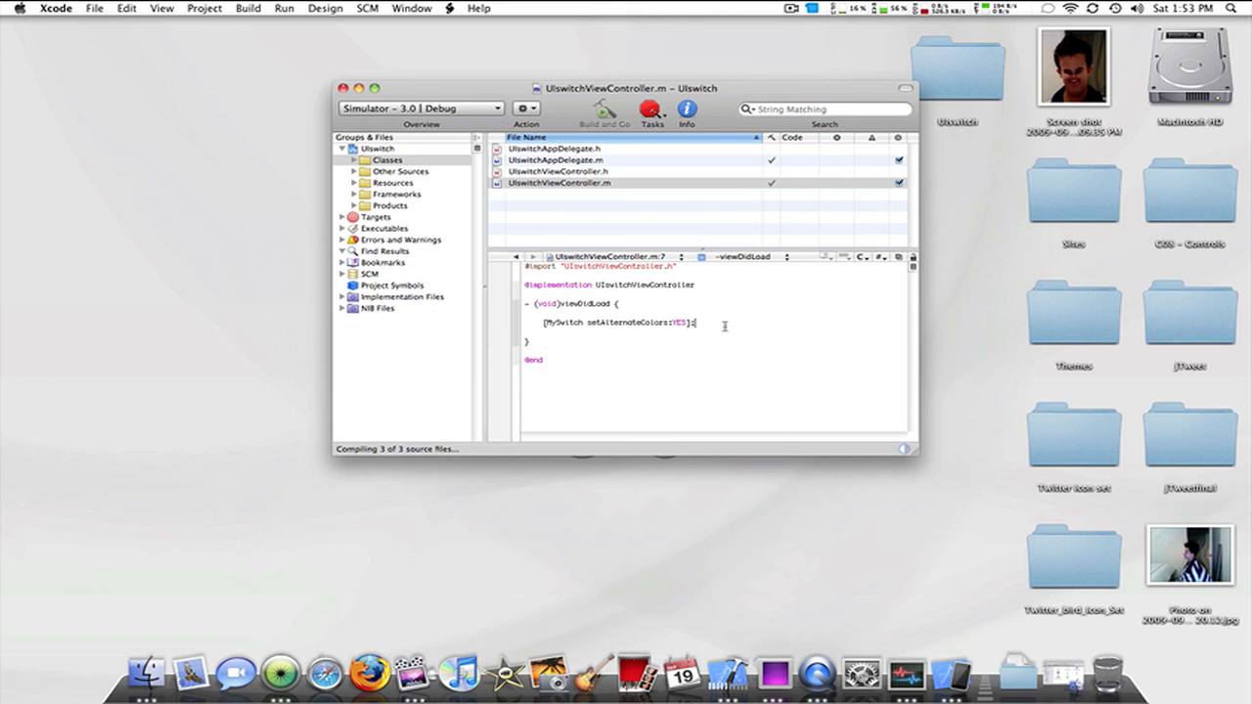
pyautogui.click(601, 111)
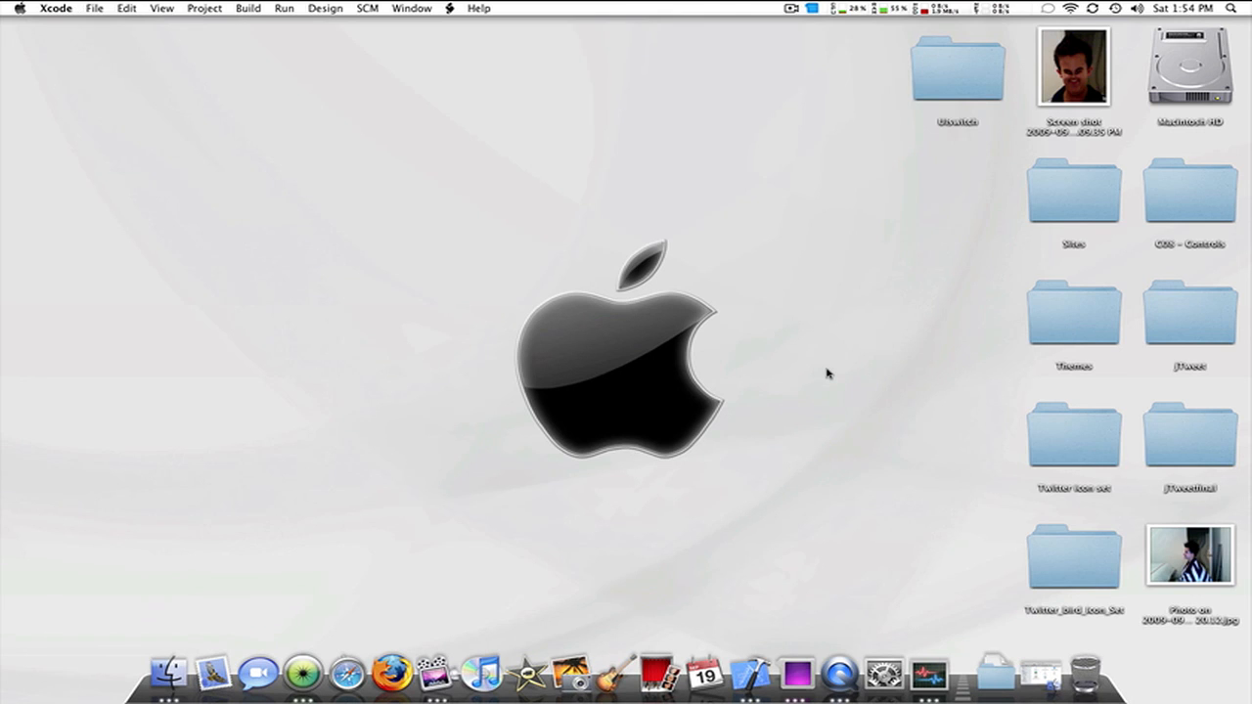
pyautogui.moveTo(816, 378)
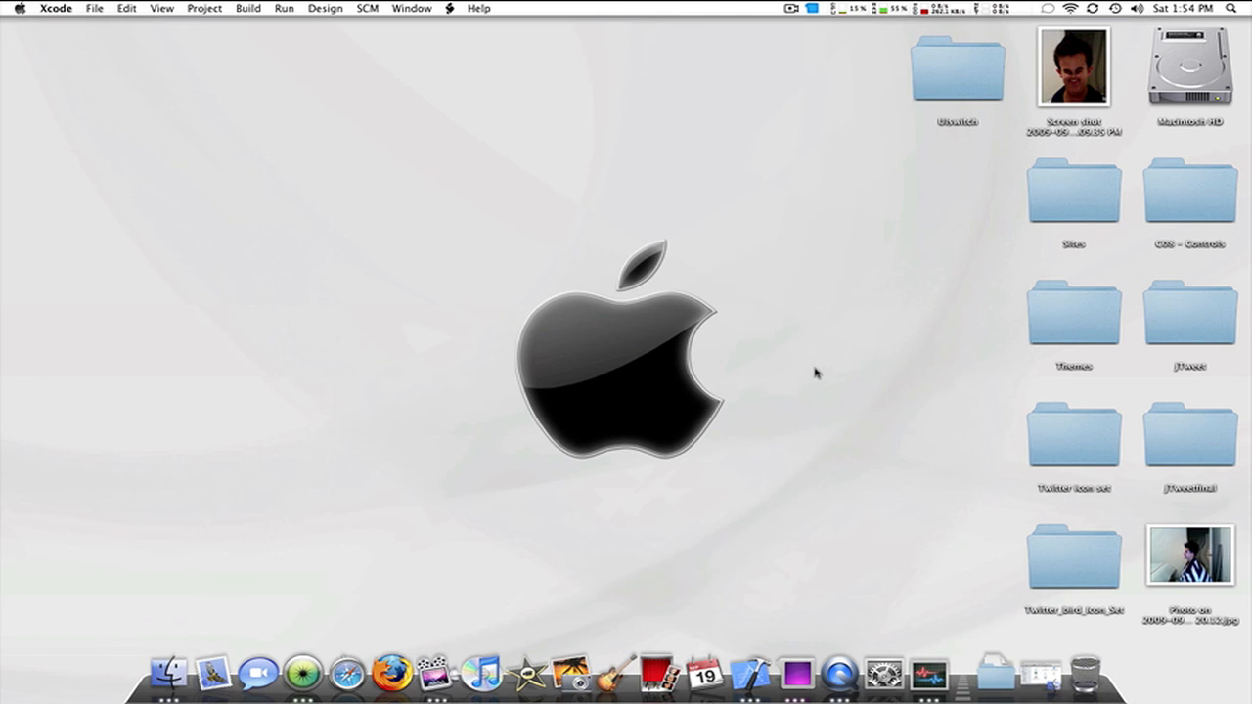